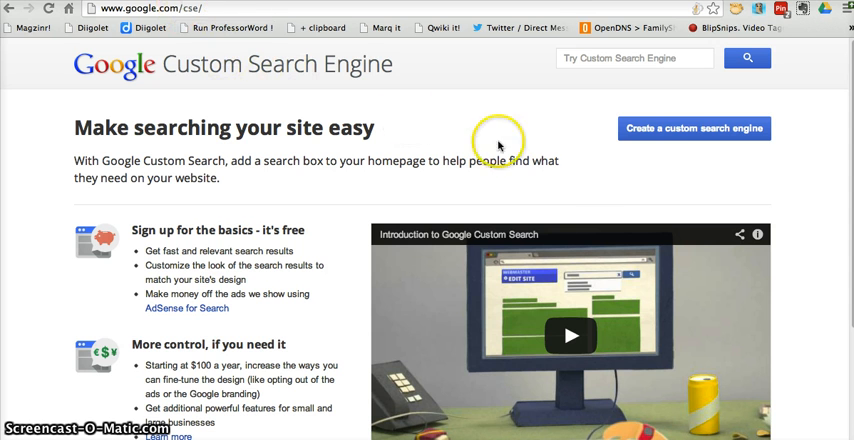
mouse_move(688, 138)
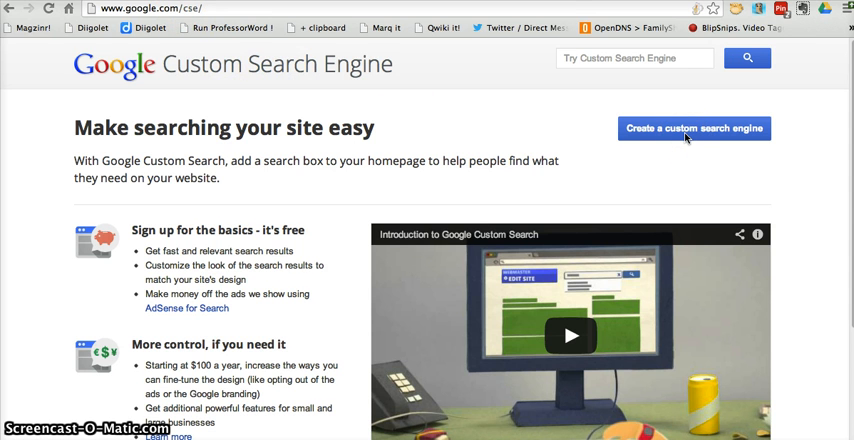
- Start creating a new custom search engine from the Custom Search home page
click(692, 128)
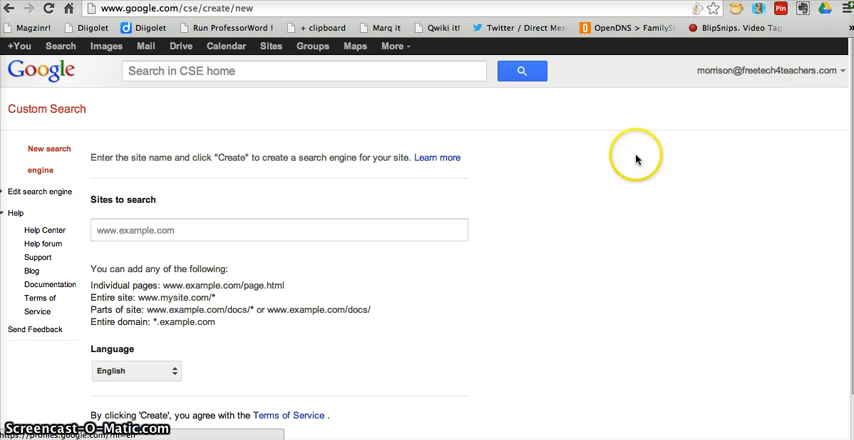
scroll(down, 3)
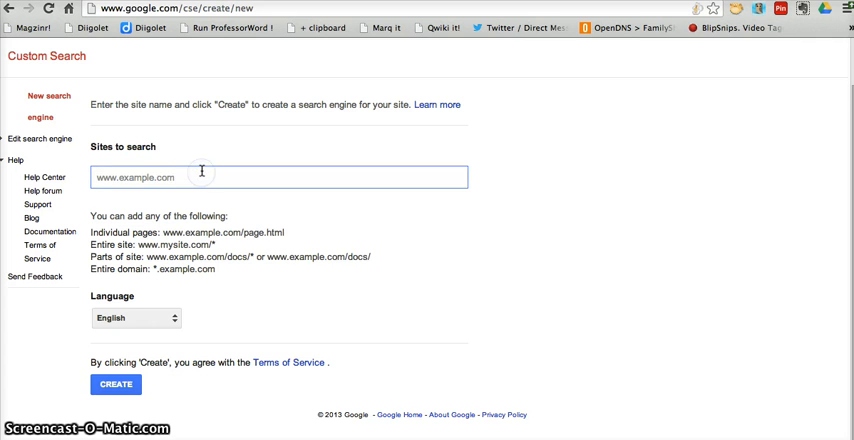
text(http://)
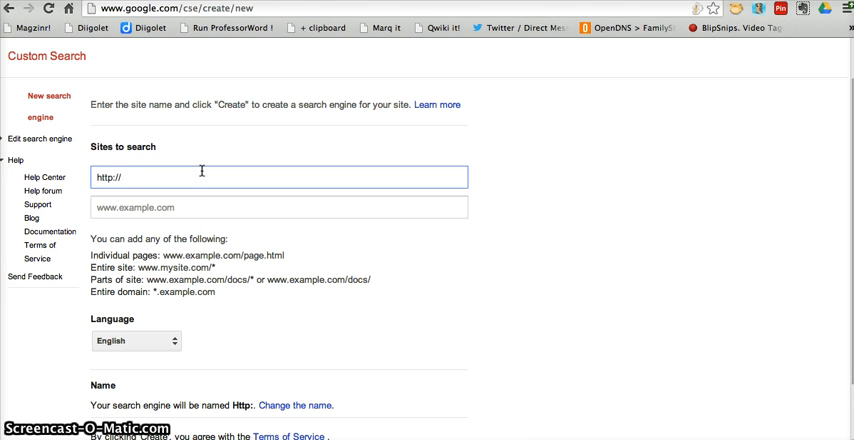
text(freetec)
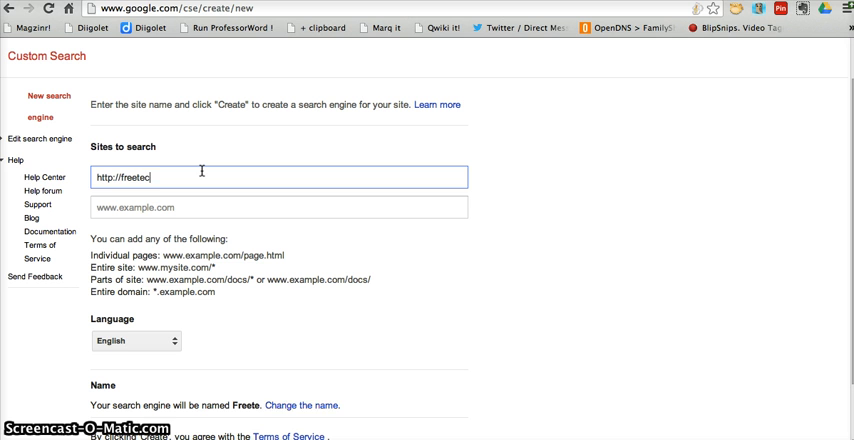
text(h4teachers.com)
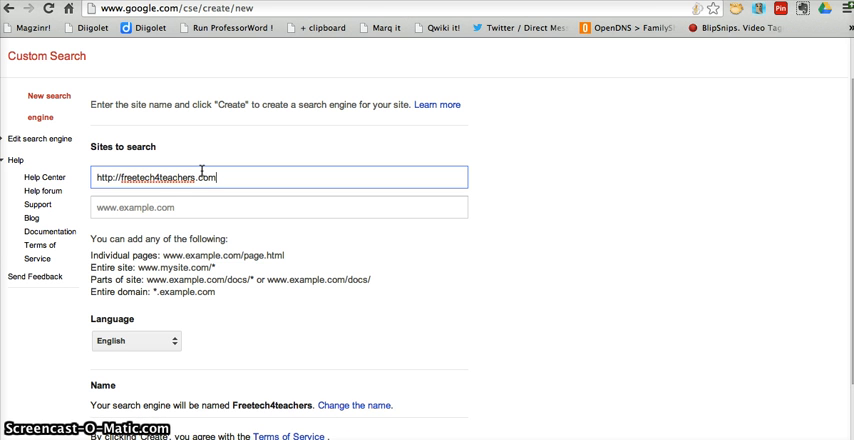
click(184, 208)
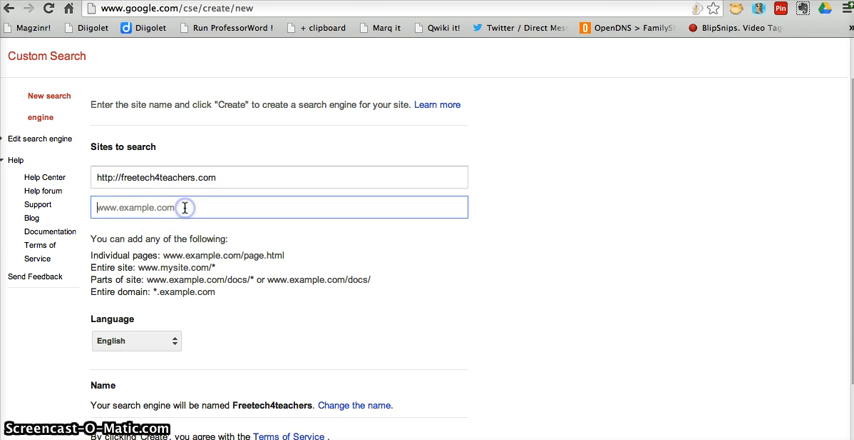
text(http://)
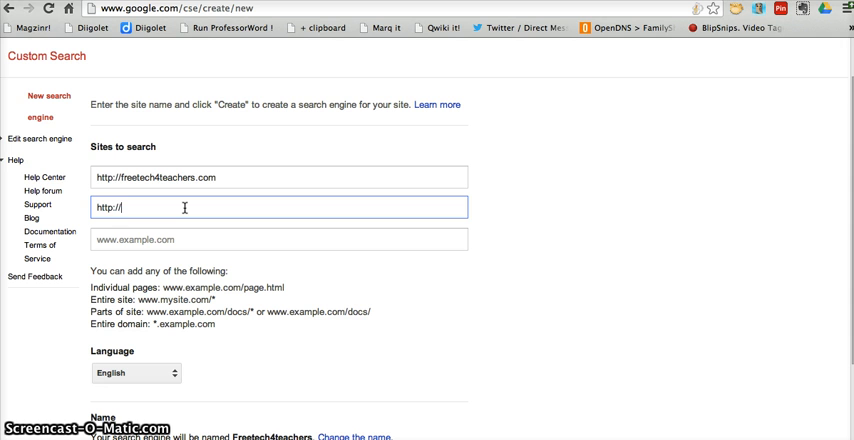
text(hist)
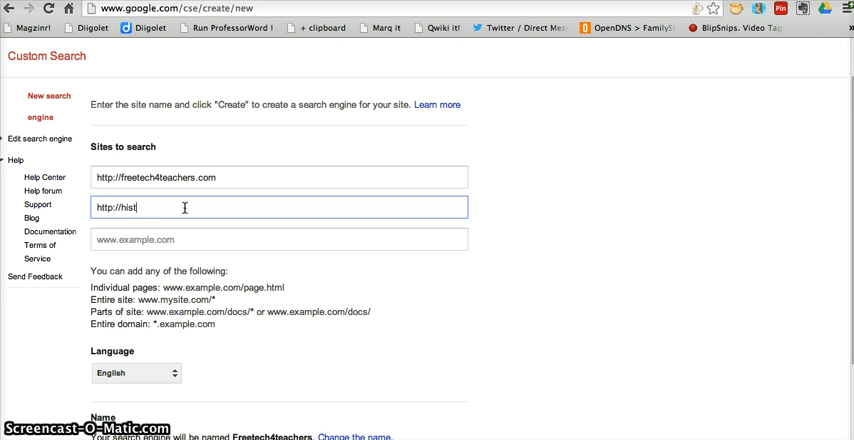
text(ory.com)
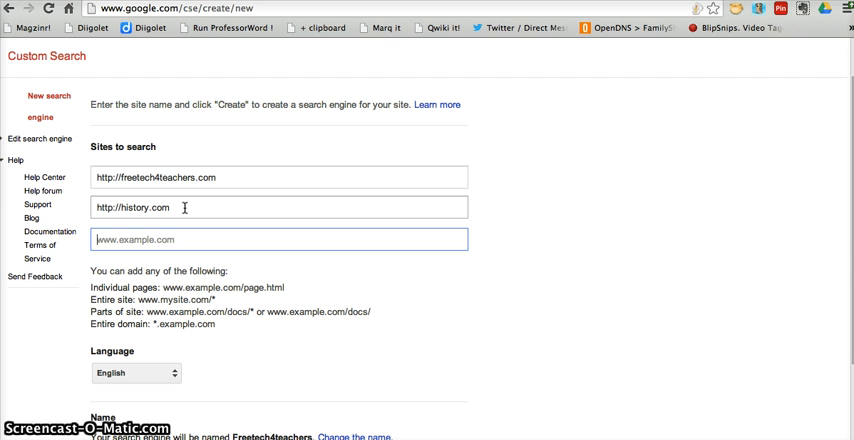
mouse_move(222, 160)
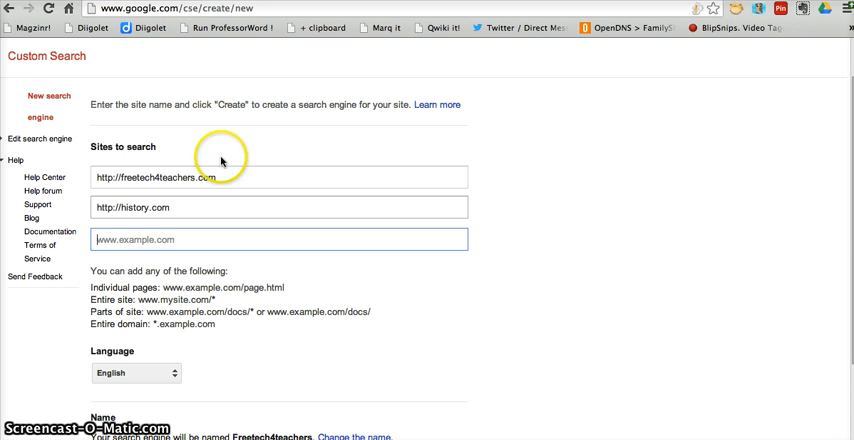
mouse_move(132, 212)
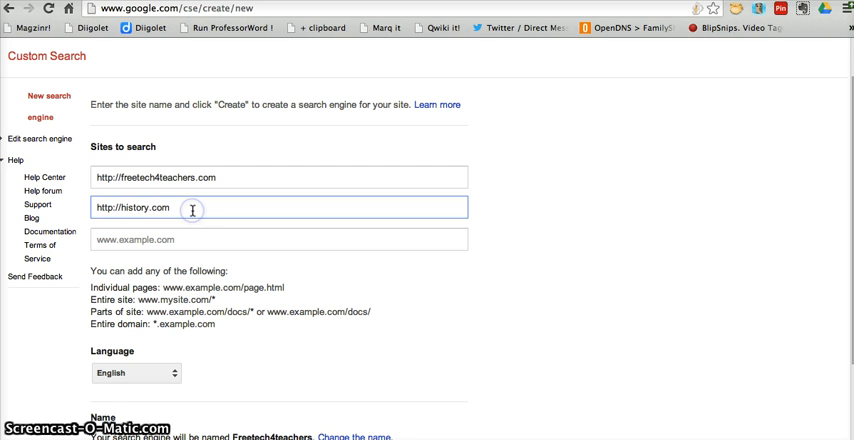
text(/topics)
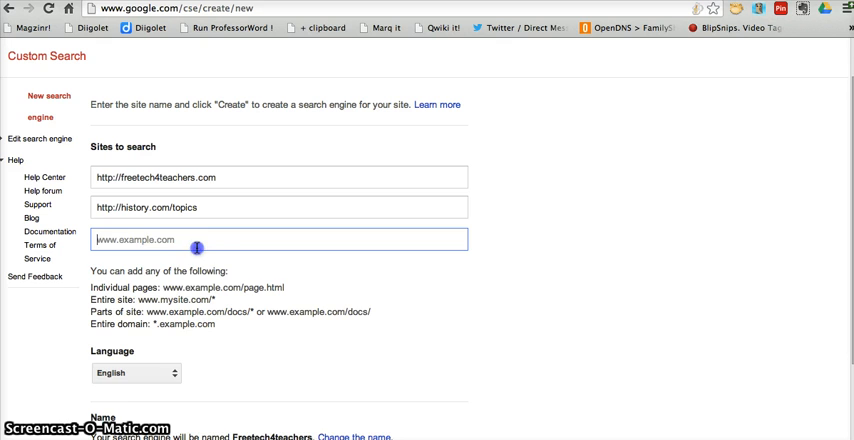
text(http)
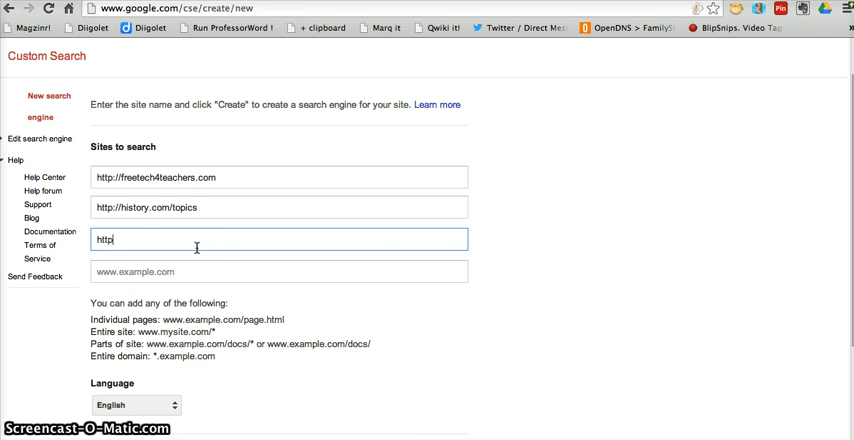
text(://ipada)
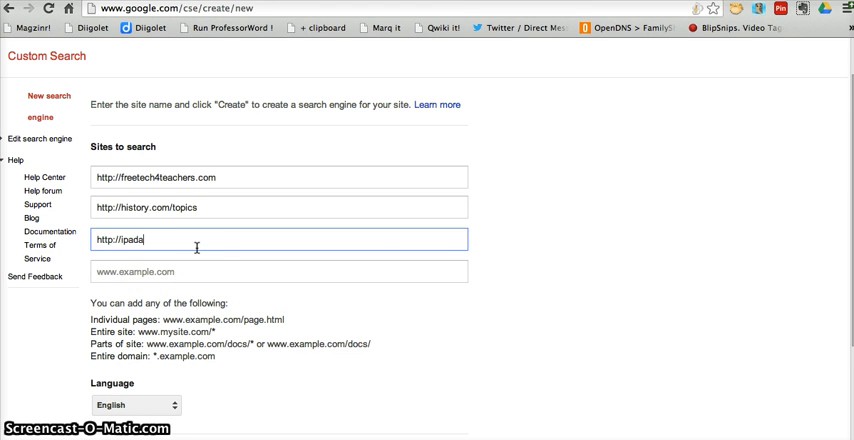
text(pps4s)
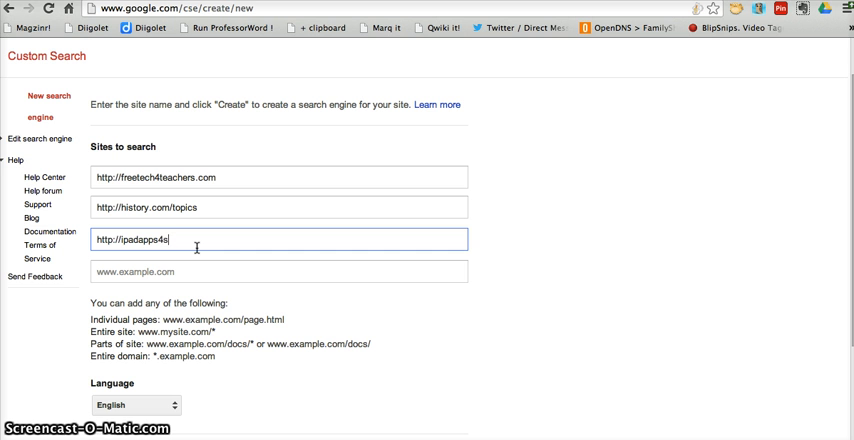
text(school.com)
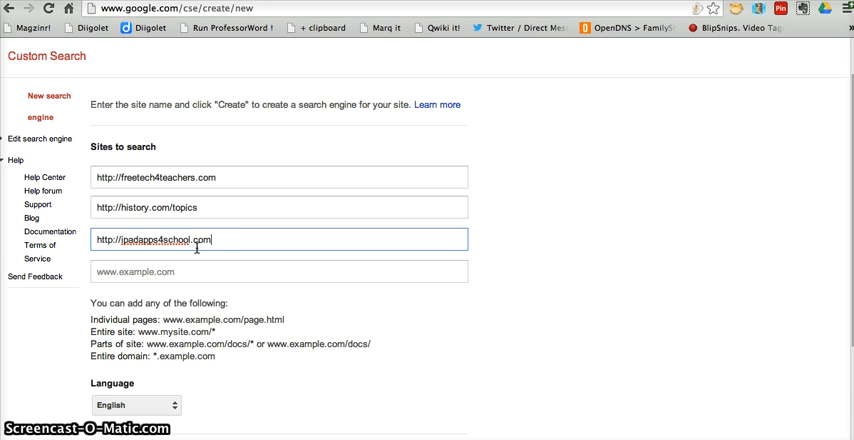
scroll(down, 3)
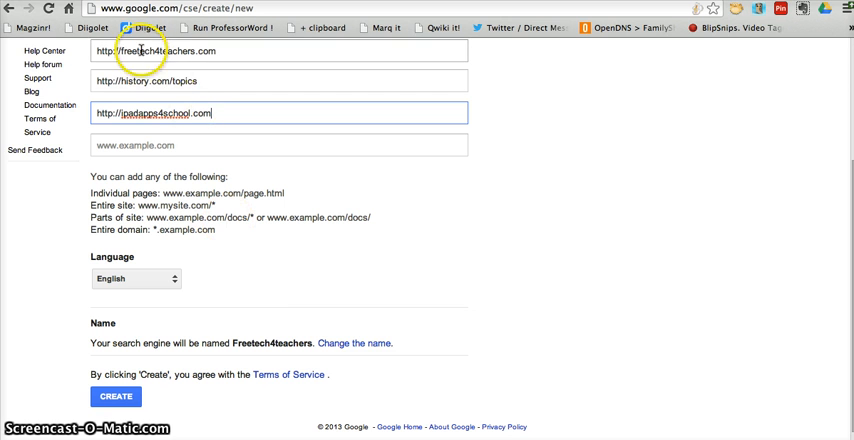
mouse_move(370, 362)
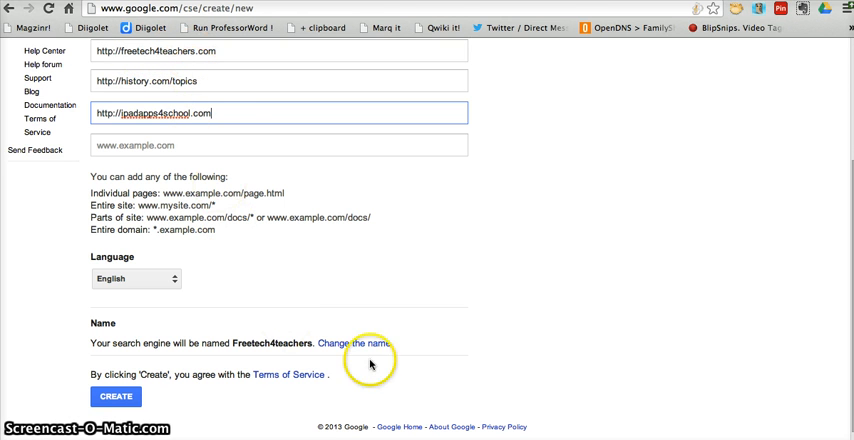
- Name the engine 'Mr. Byrne's Search Engine' and create it
click(354, 344)
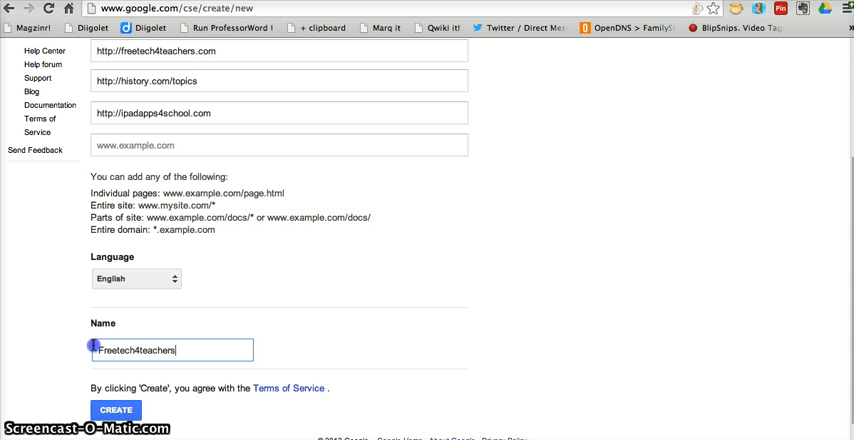
text(Mr.)
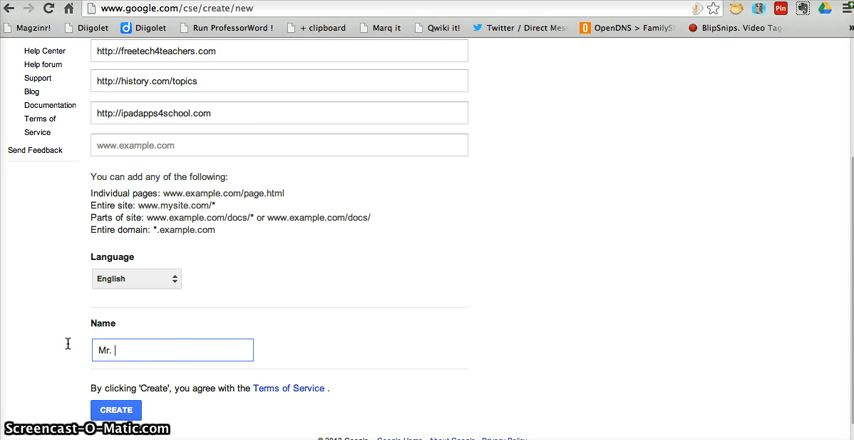
text(Byrne's Search Engine)
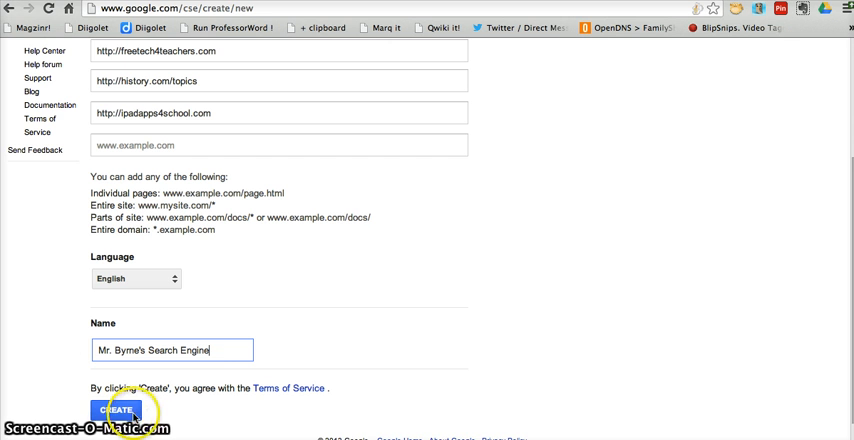
click(116, 410)
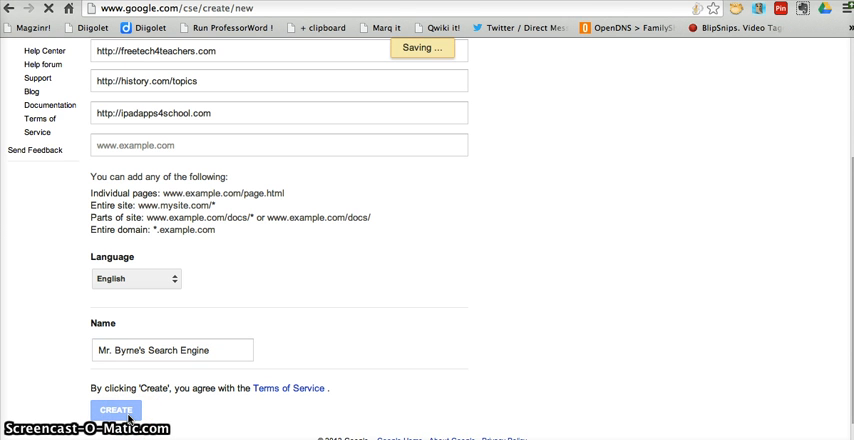
click(116, 410)
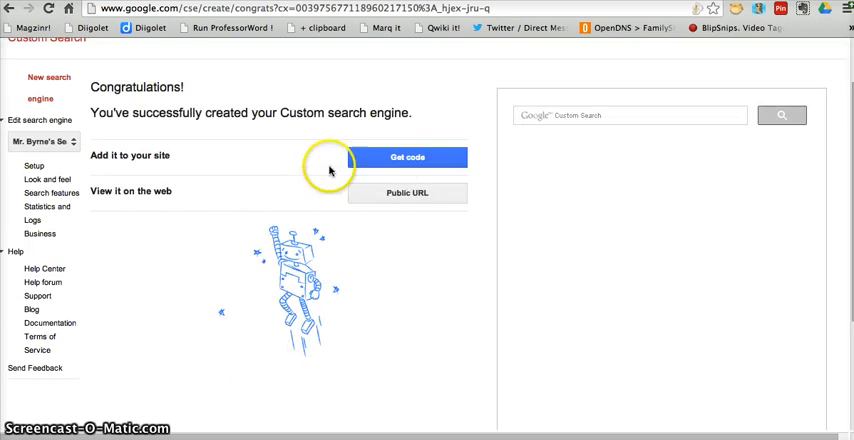
- Go to the engine's public URL to view its search page
click(408, 156)
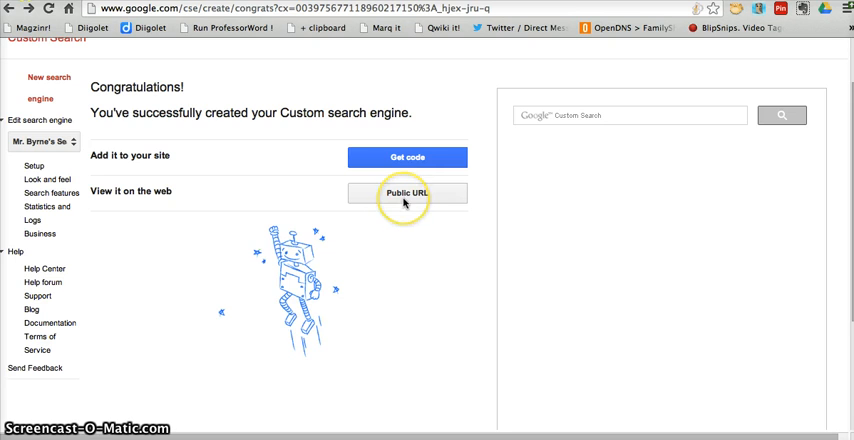
click(406, 192)
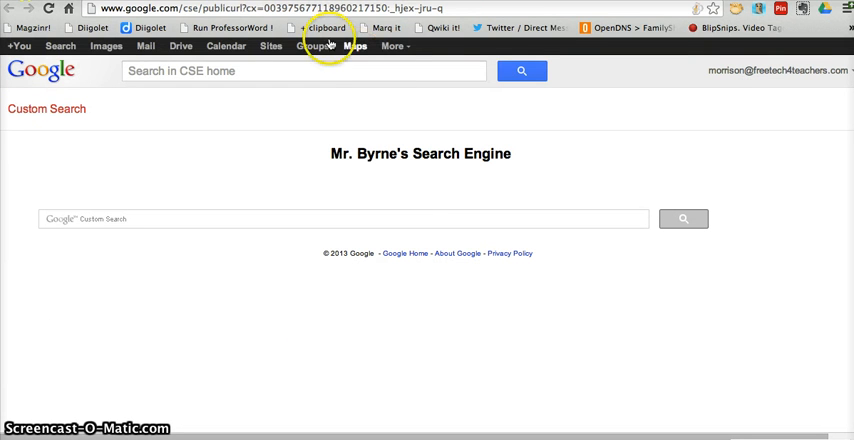
mouse_move(350, 140)
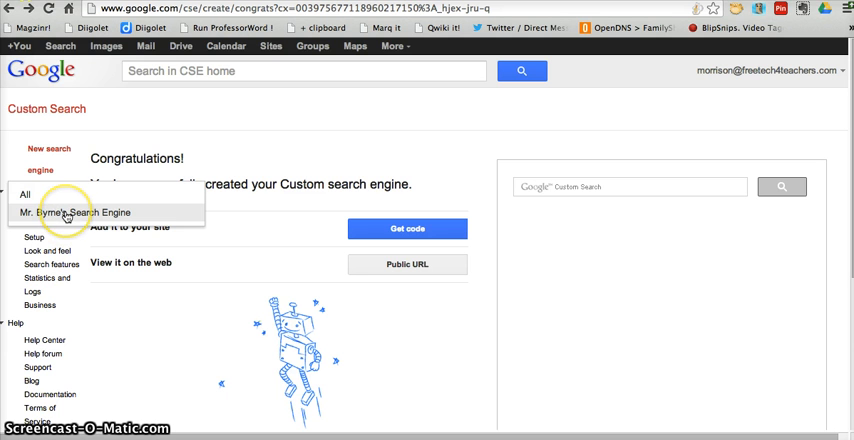
- In Mr. Byrne's Search Engine's basic setup, switch Image search to ON
click(72, 212)
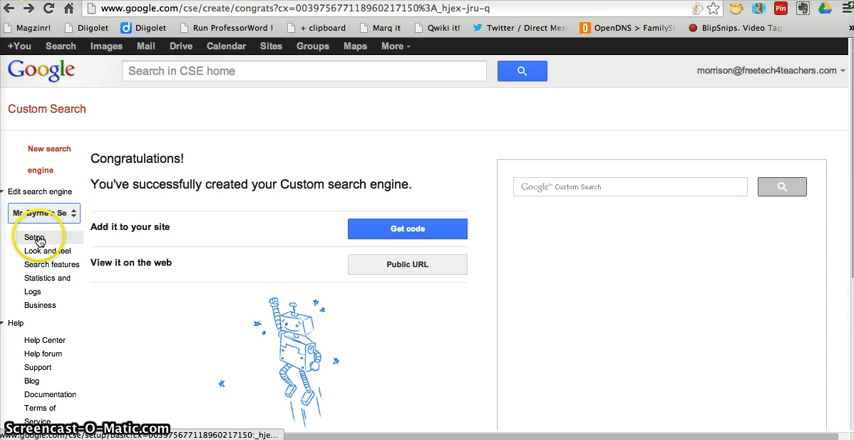
click(36, 238)
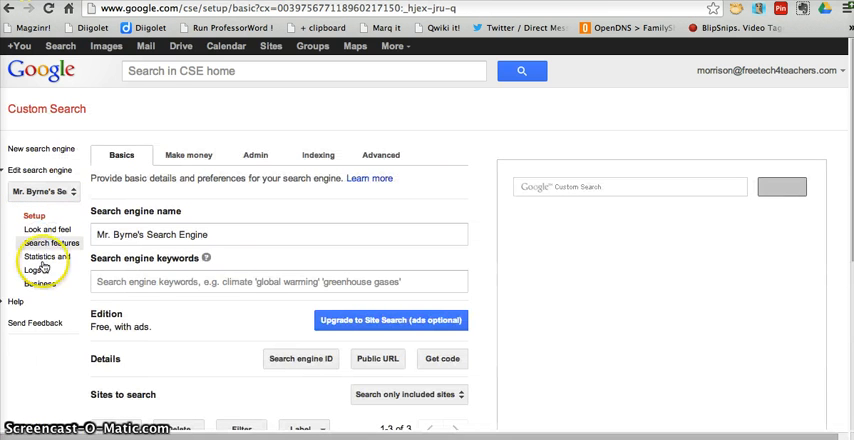
scroll(down, 3)
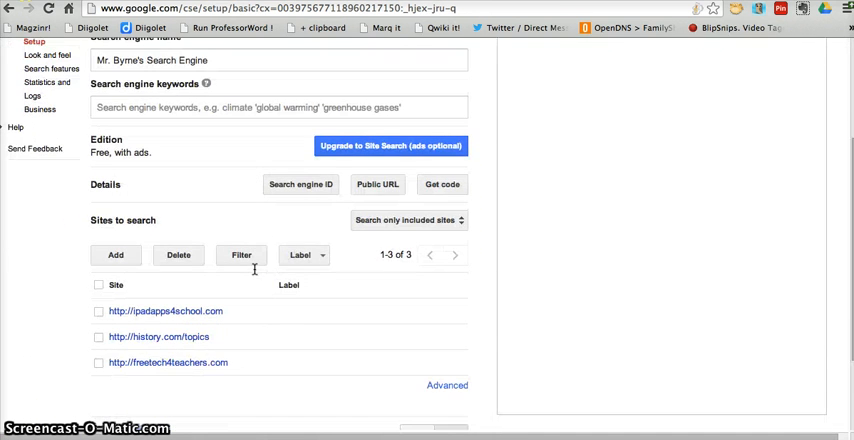
scroll(down, 3)
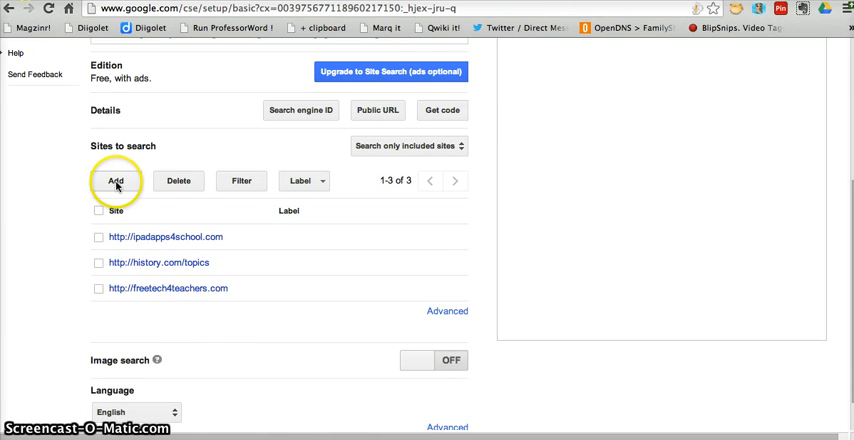
mouse_move(178, 180)
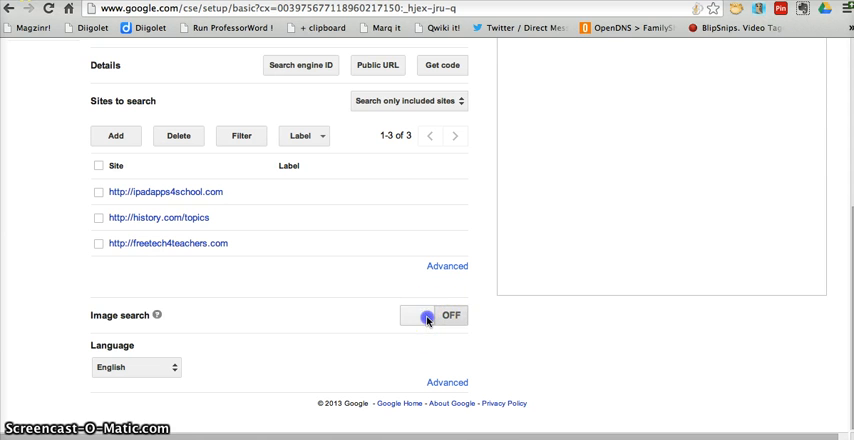
click(432, 316)
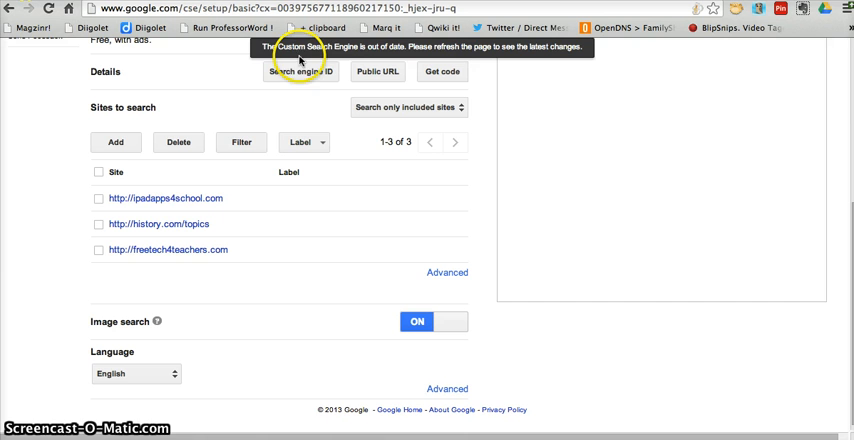
mouse_move(378, 72)
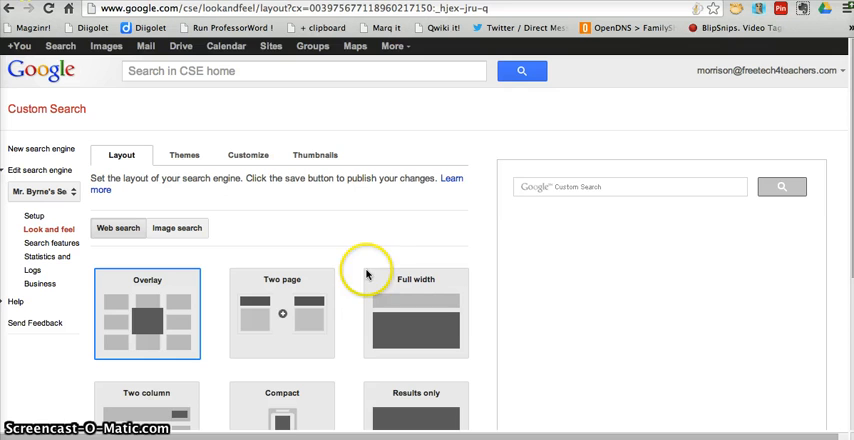
- Show the Look and feel customization options for fonts and colours
click(248, 154)
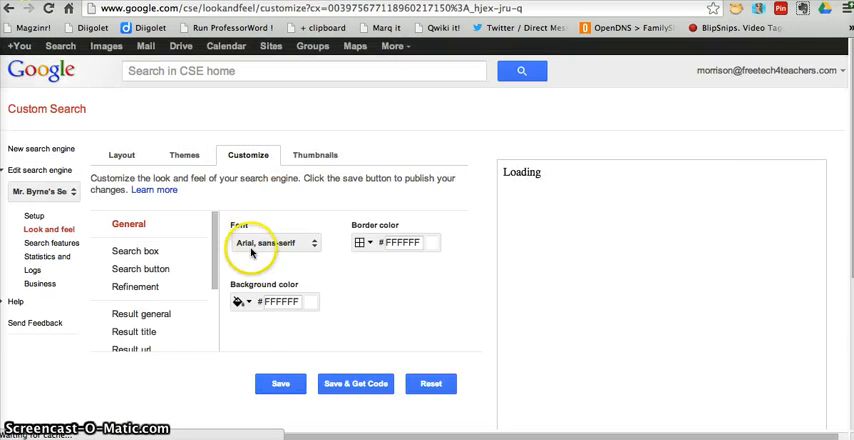